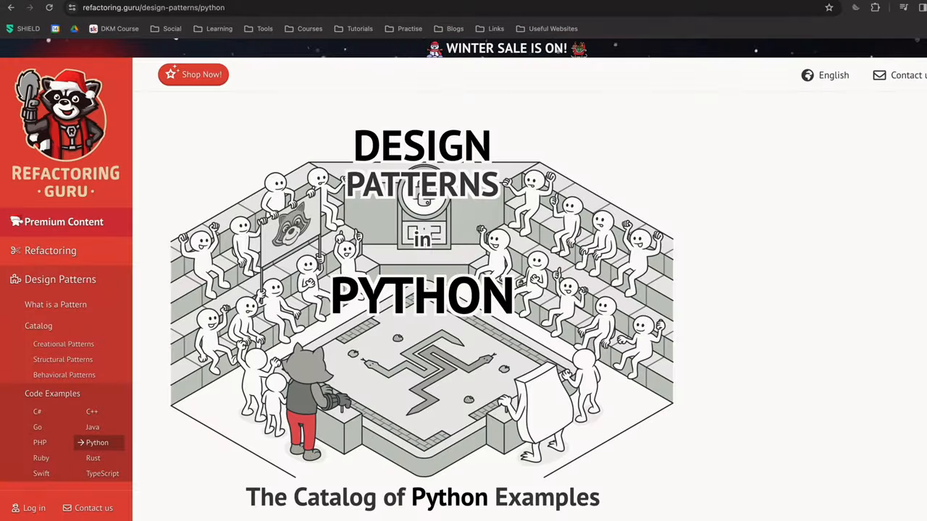
scroll(down, 3)
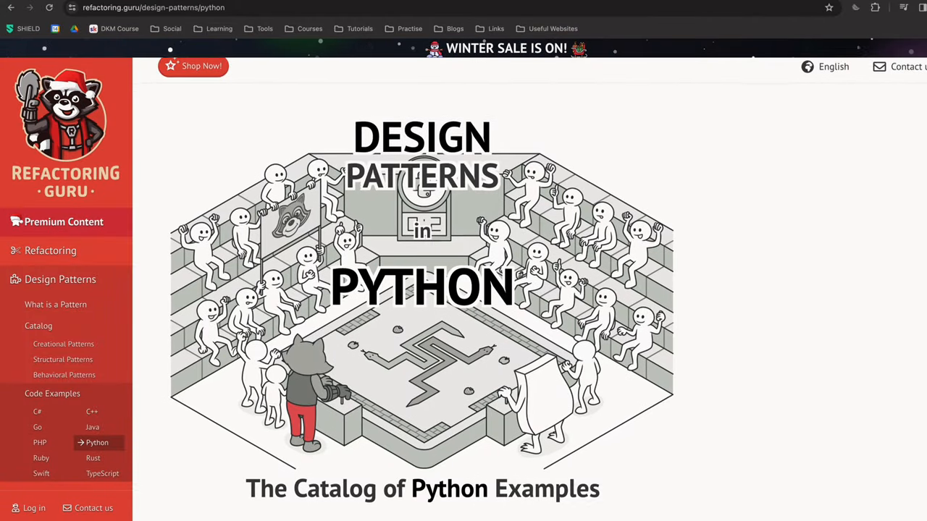